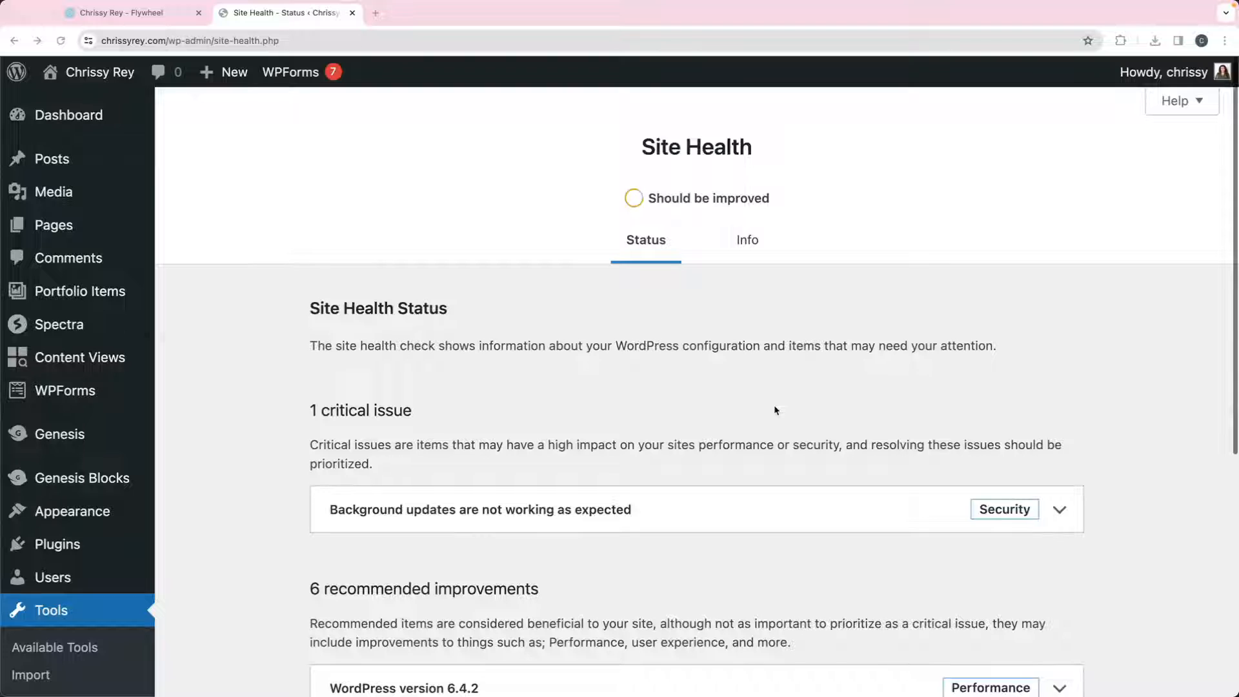
mouse_move(754, 419)
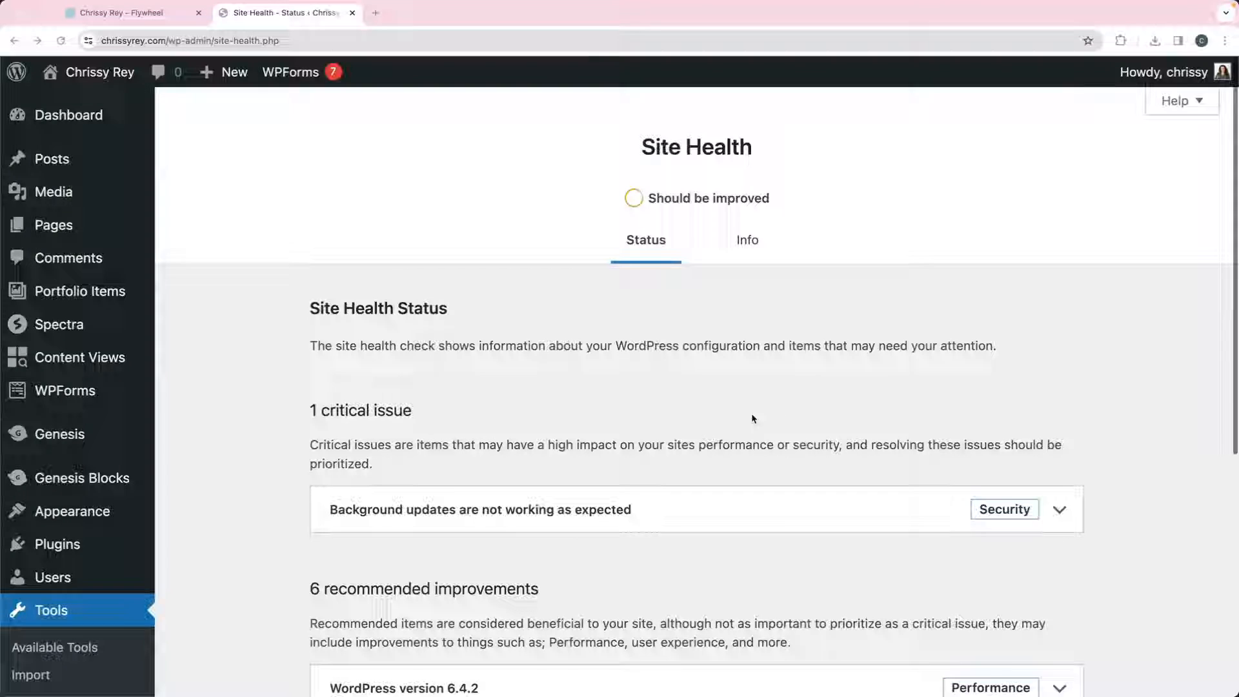
- Expand the critical 'Background updates are not working as expected' issue in Site Health
scroll(down, 3)
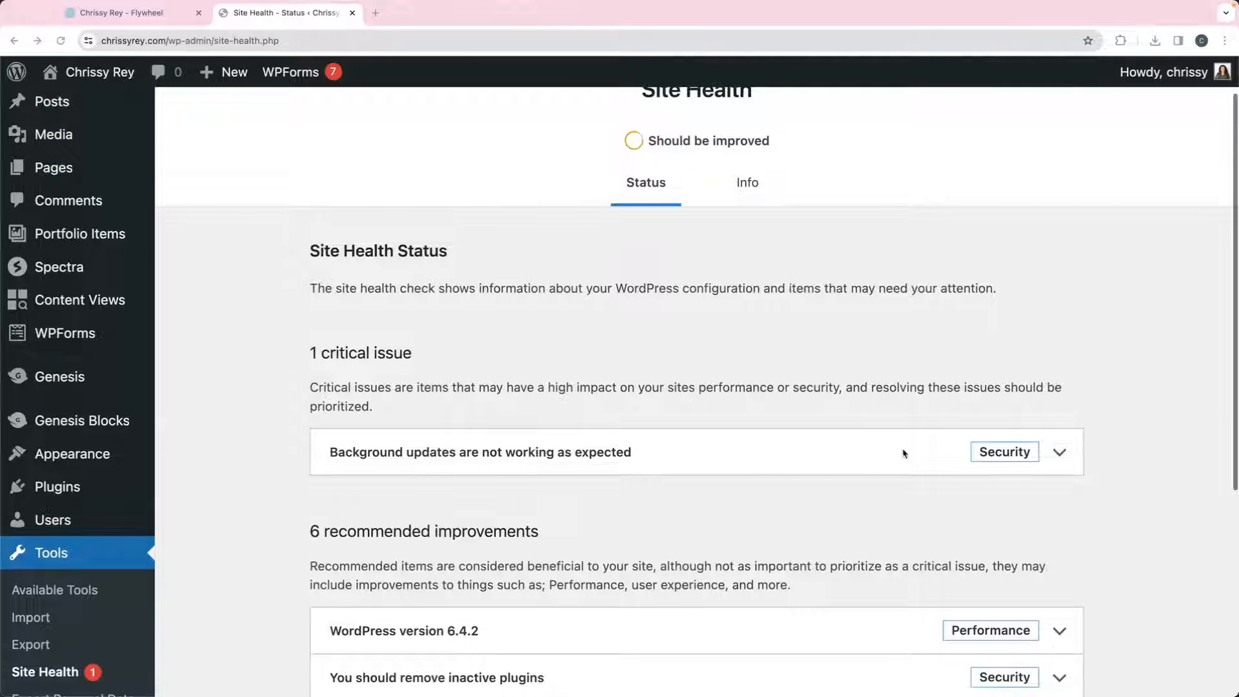
click(1060, 452)
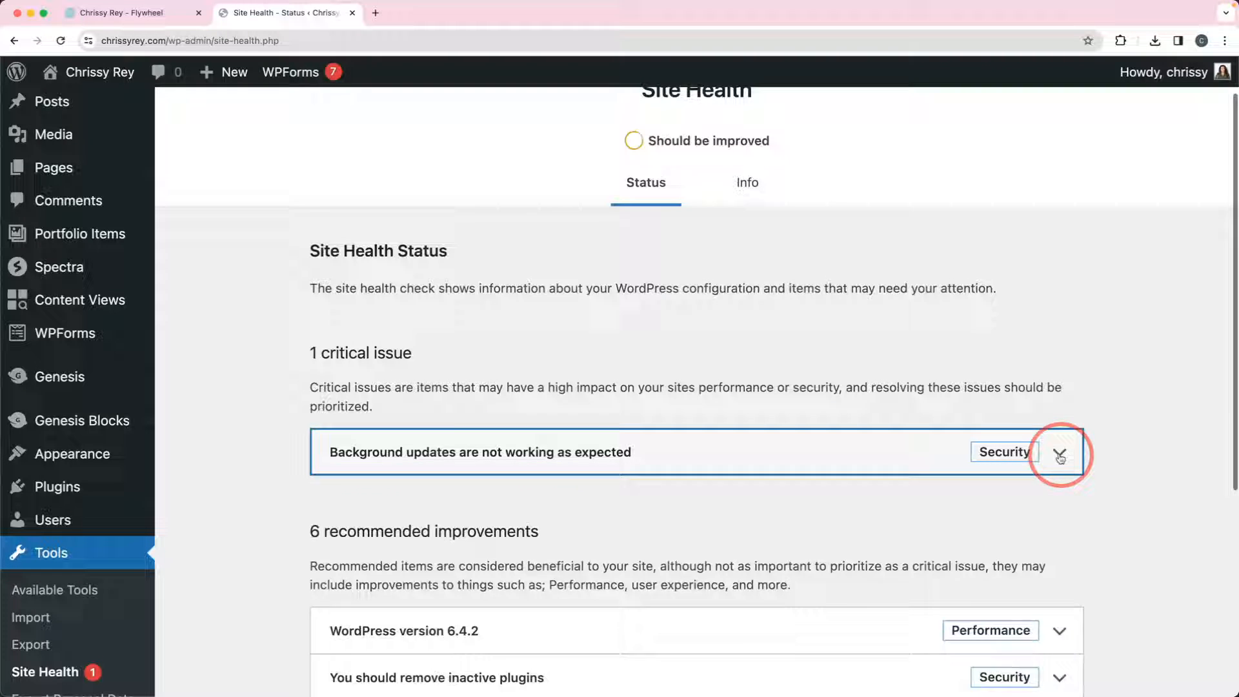
click(1060, 454)
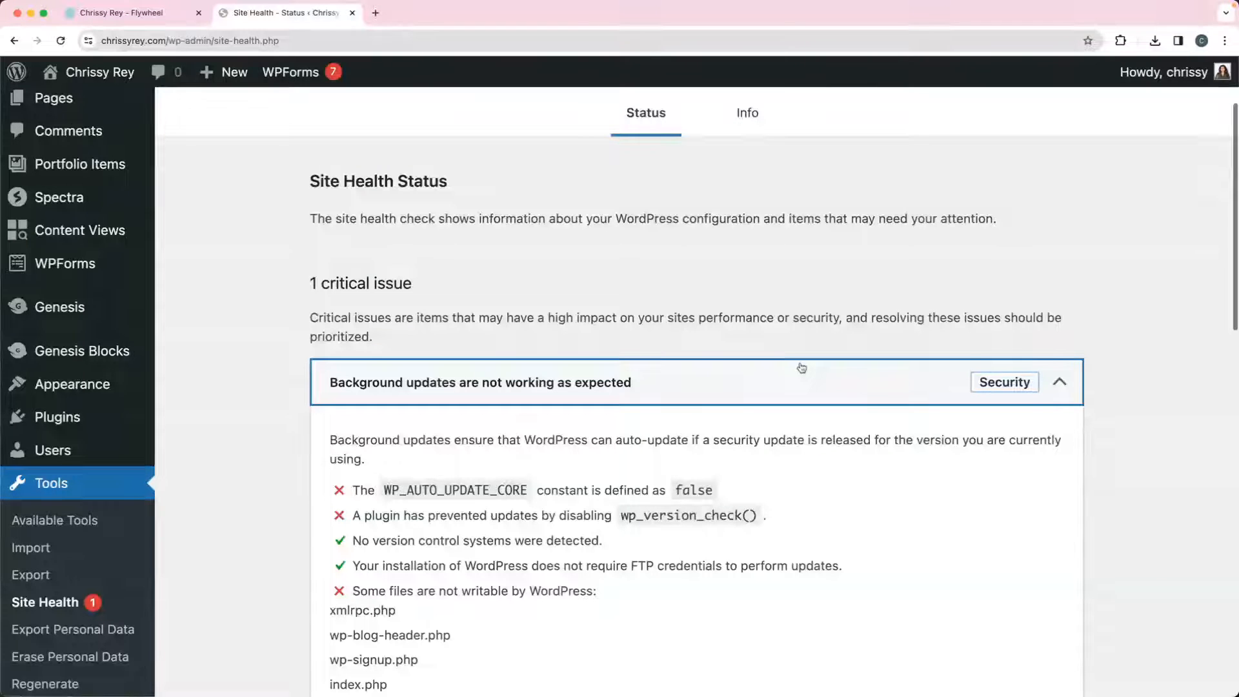
- Highlight the WP_AUTO_UPDATE_CORE constant listed as set to false among the causes
scroll(down, 3)
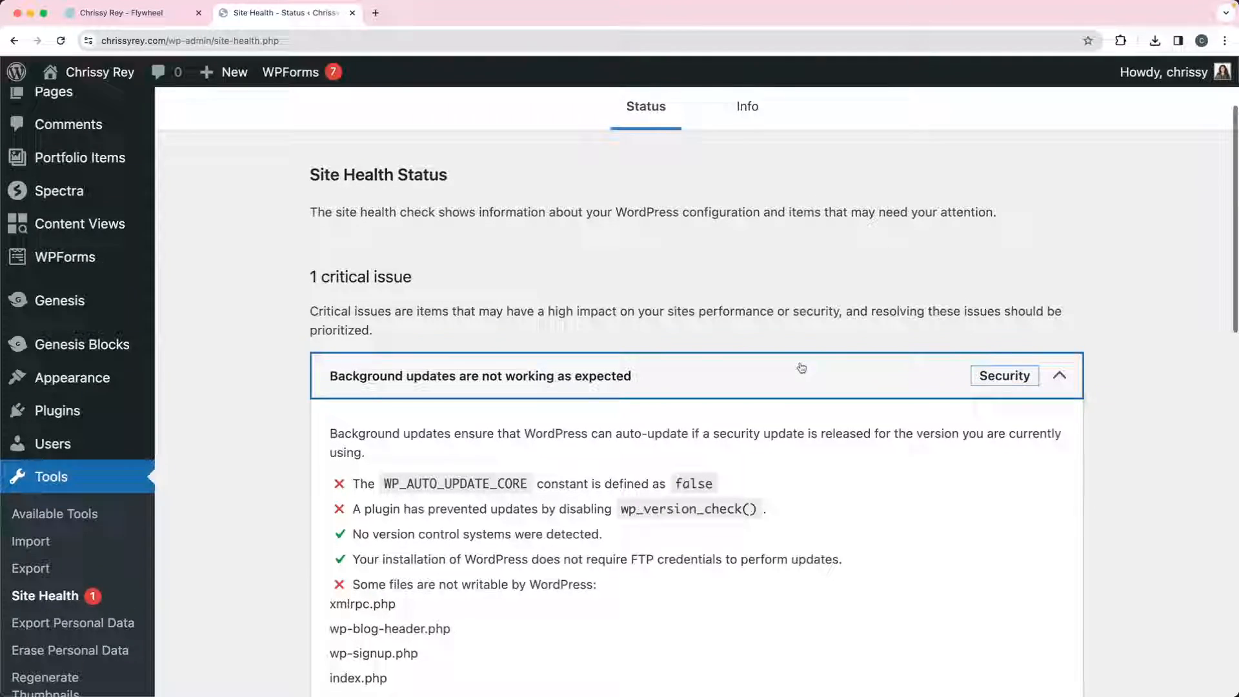
scroll(down, 3)
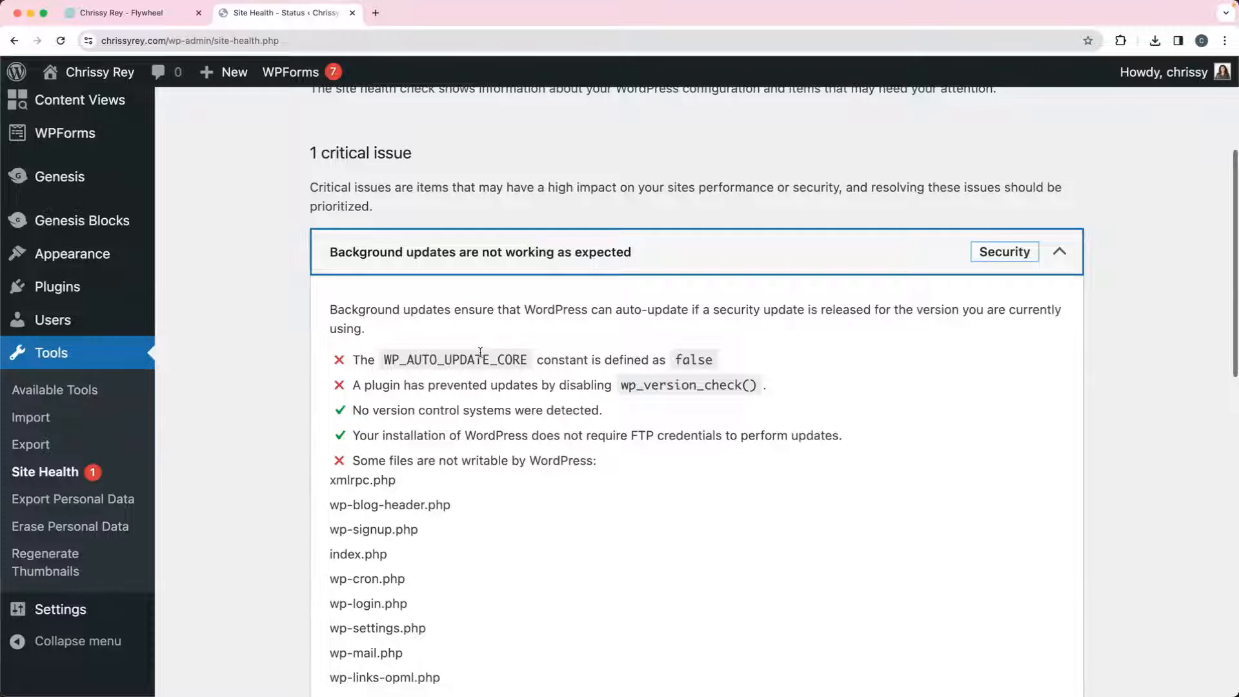
scroll(down, 3)
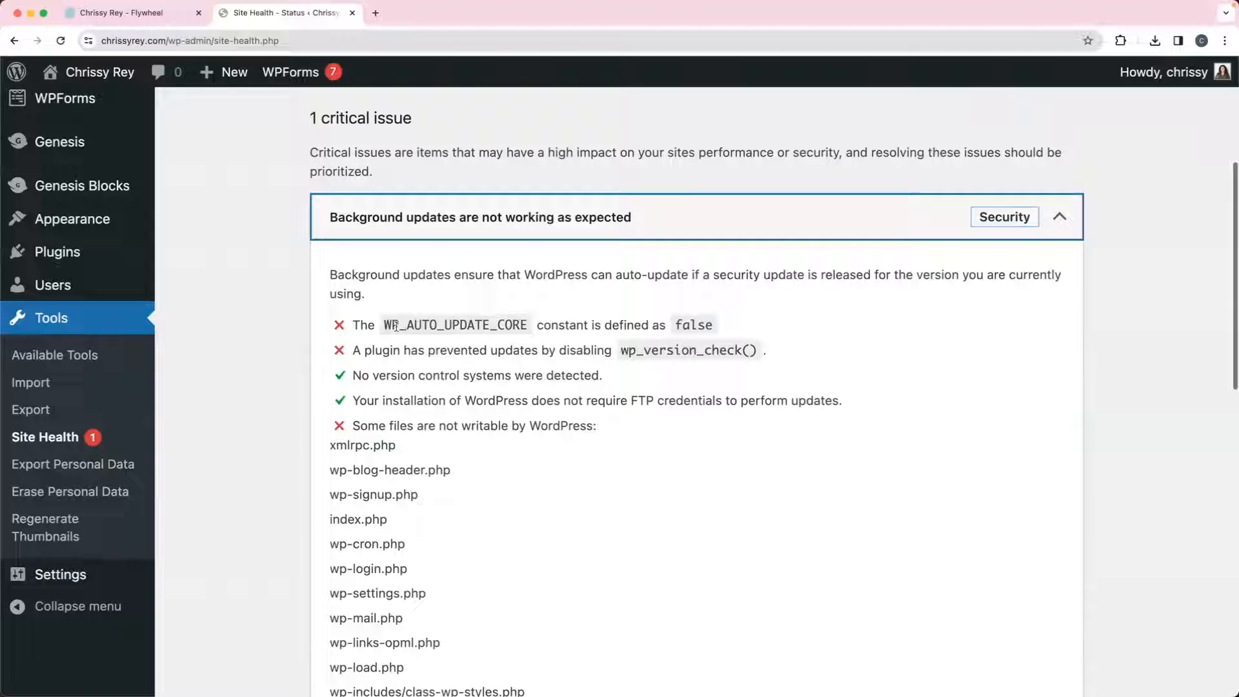
double_click(454, 325)
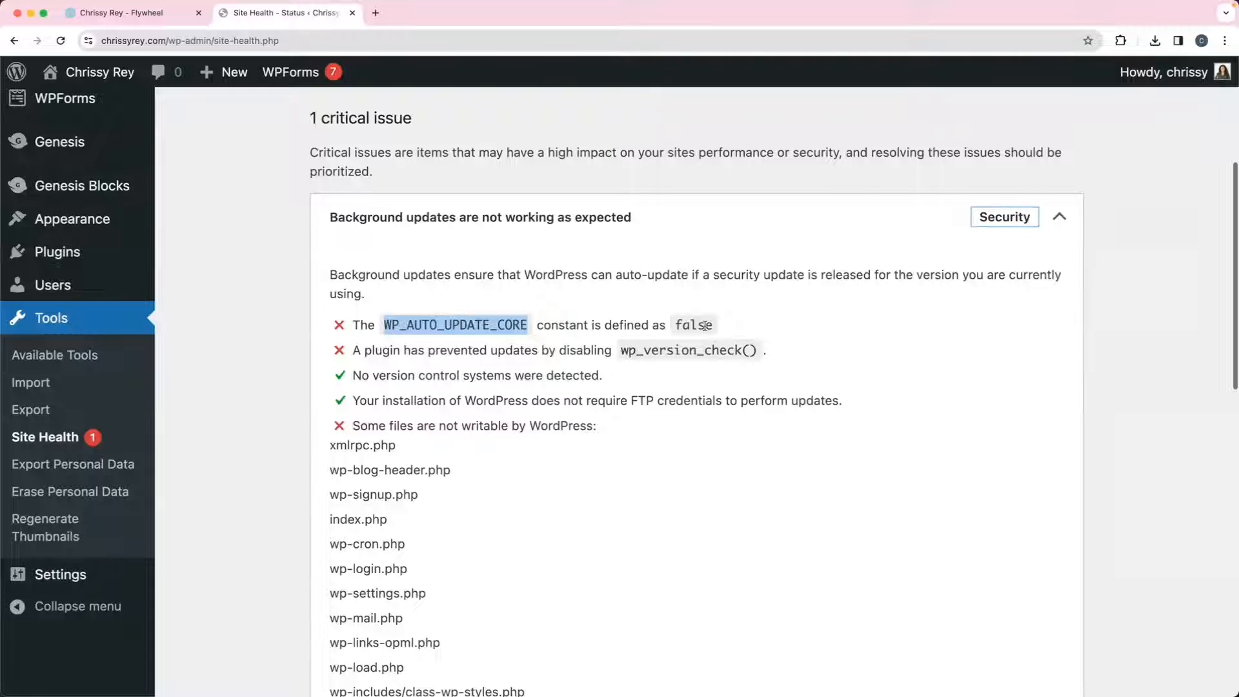
mouse_move(693, 322)
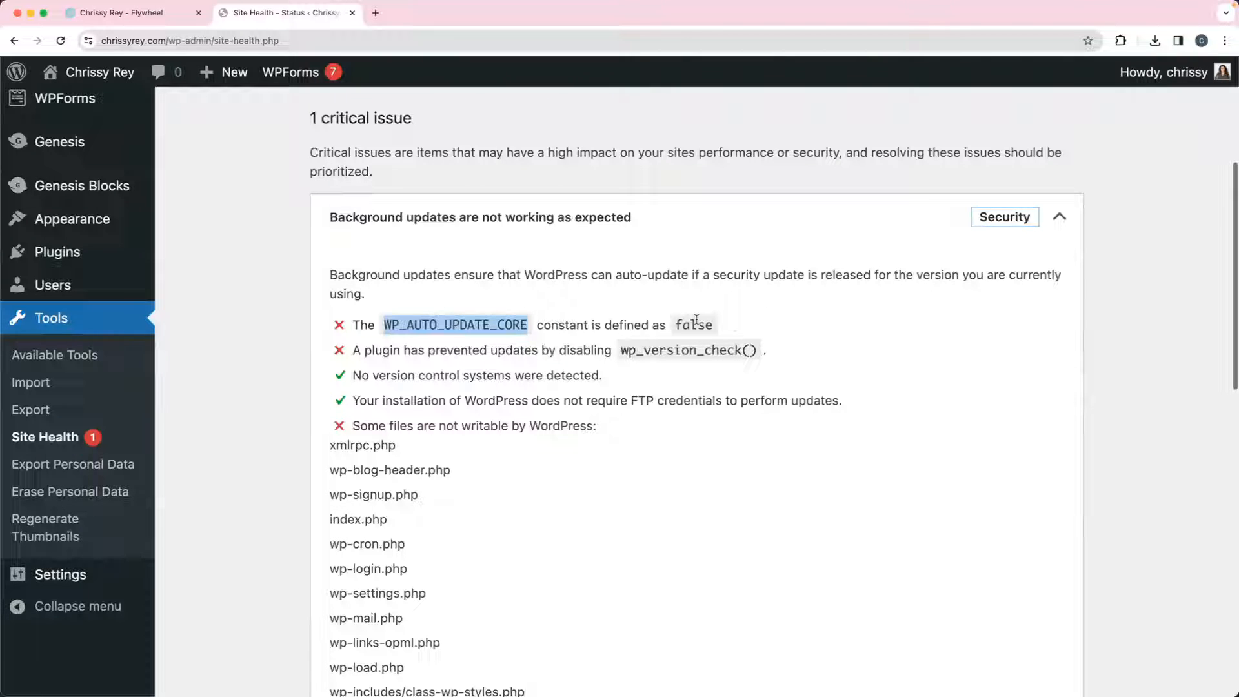
mouse_move(503, 311)
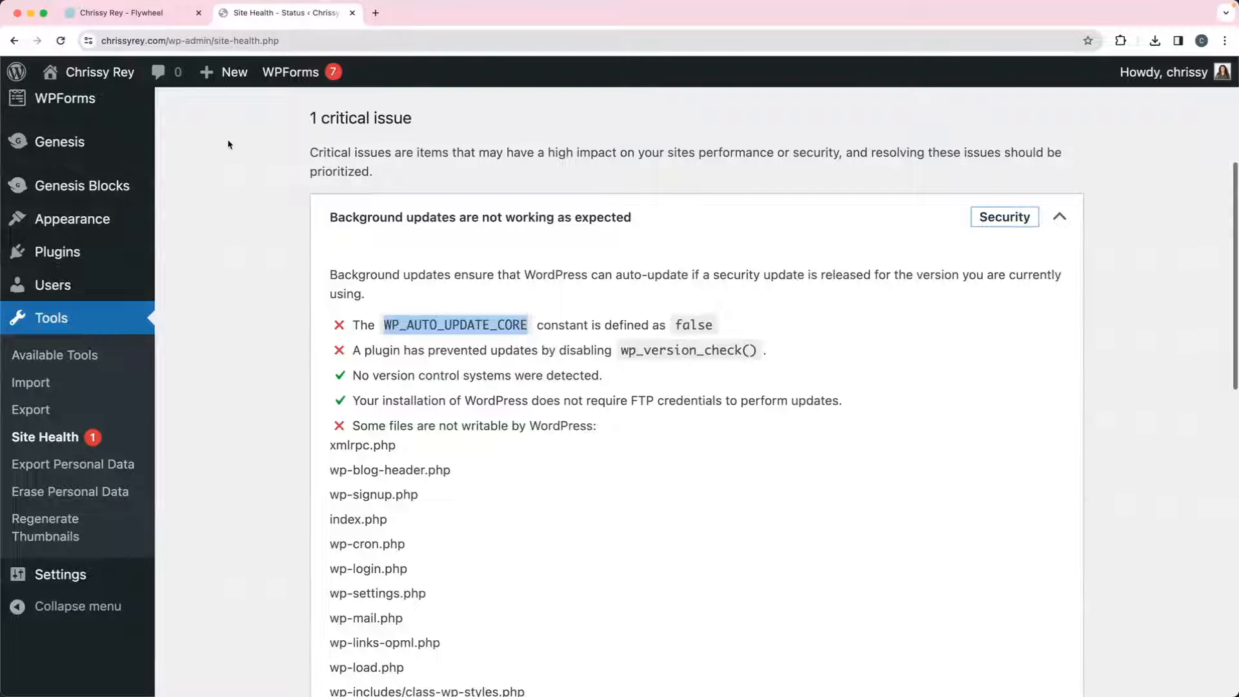
- Go to the Flywheel site's Advanced page and reveal the WordPress 6.4.2 card's options menu
click(129, 13)
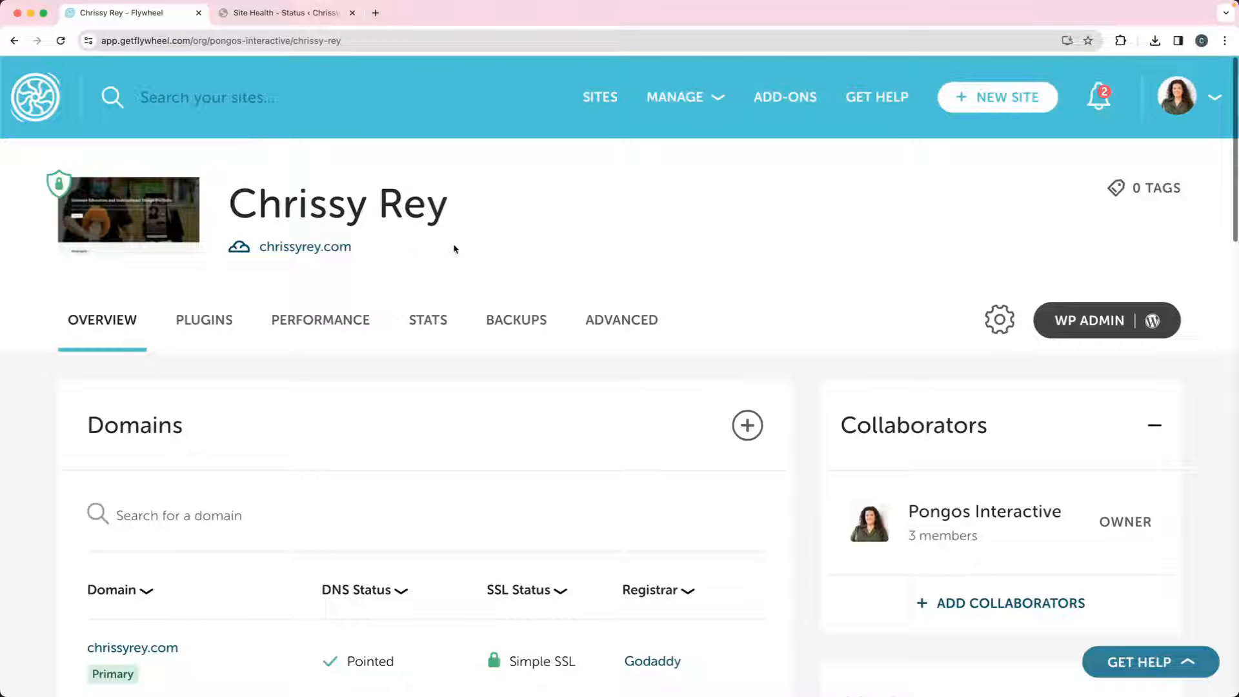
mouse_move(690, 264)
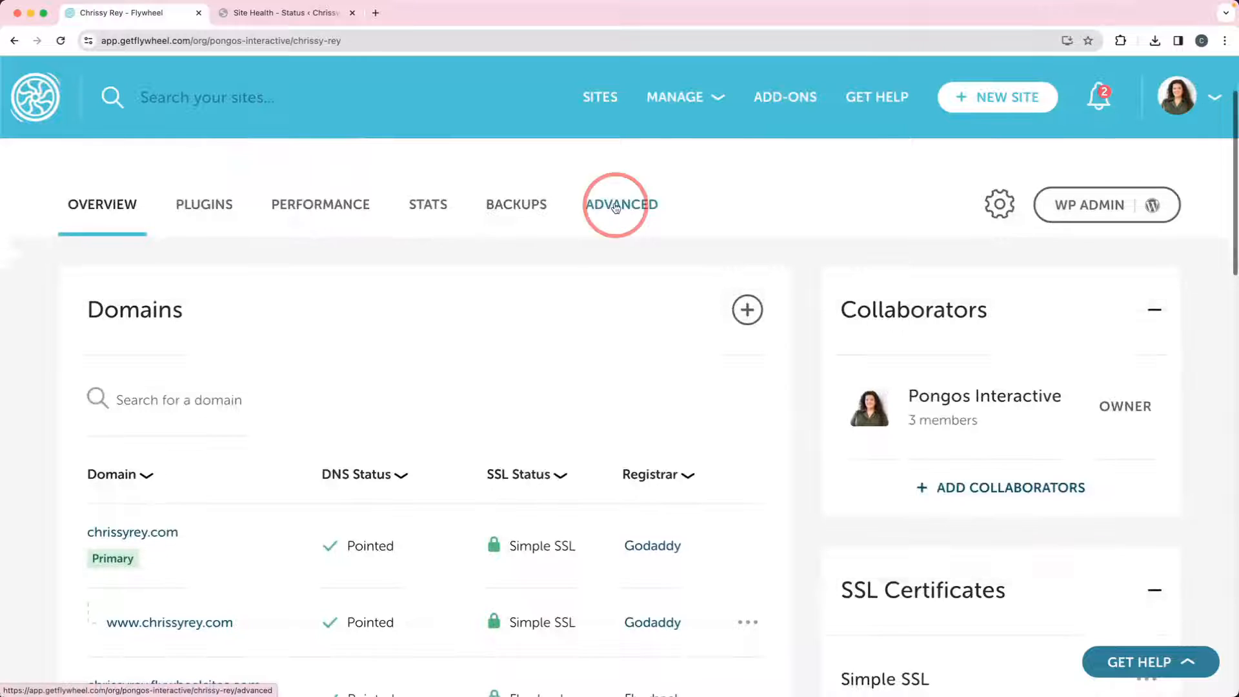
click(620, 204)
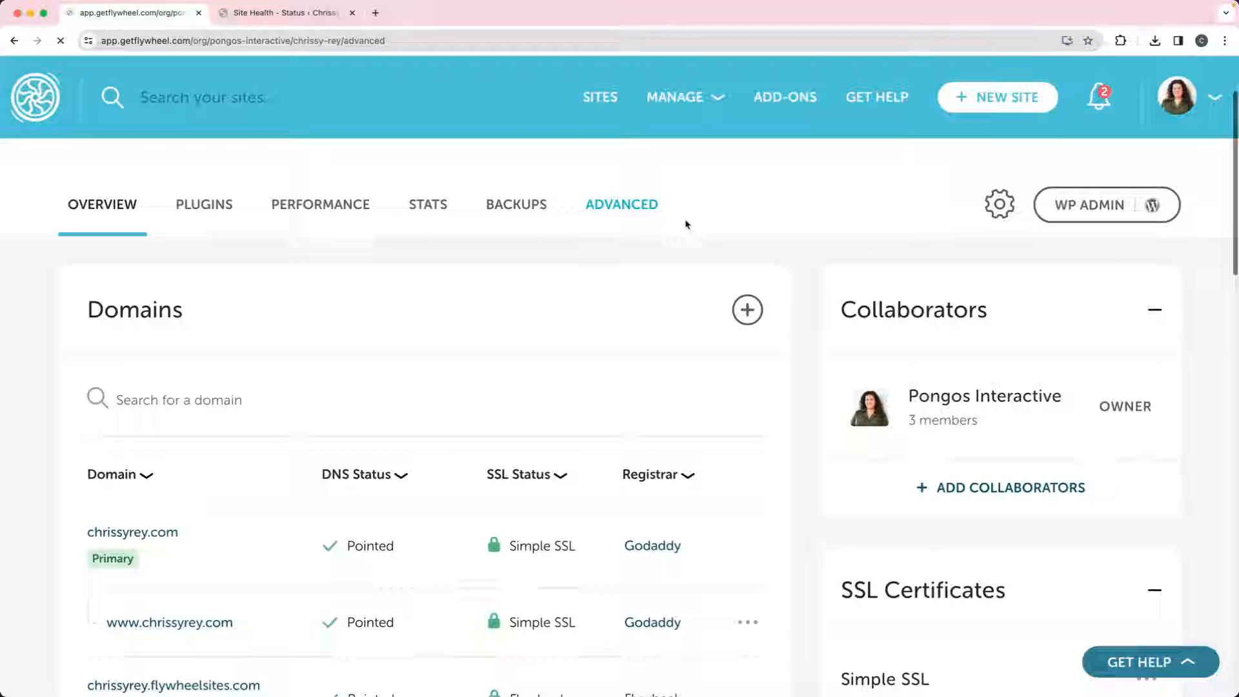
click(621, 204)
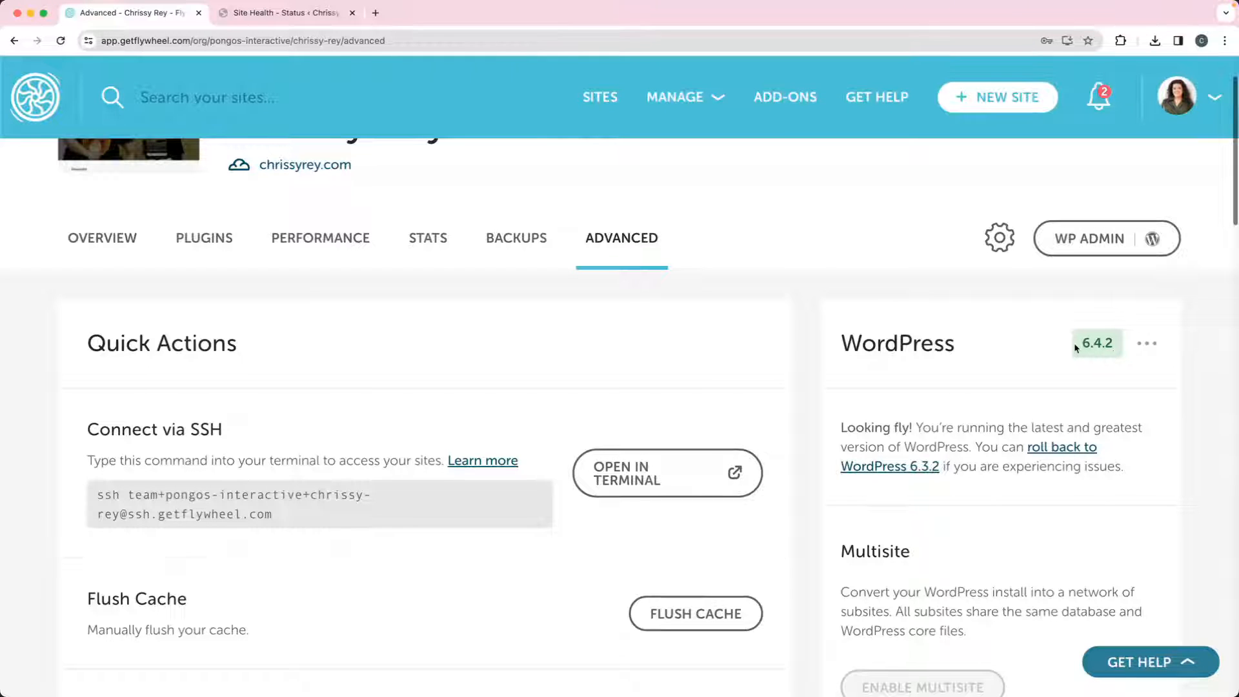
mouse_move(1087, 359)
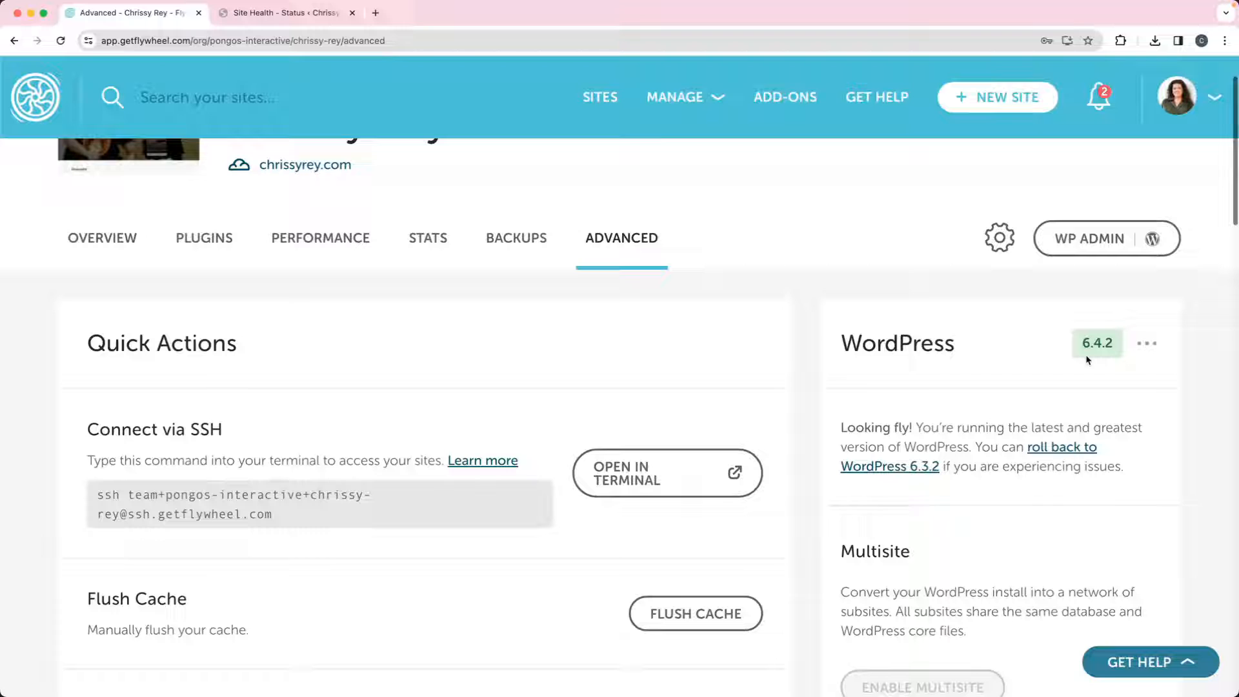
scroll(down, 3)
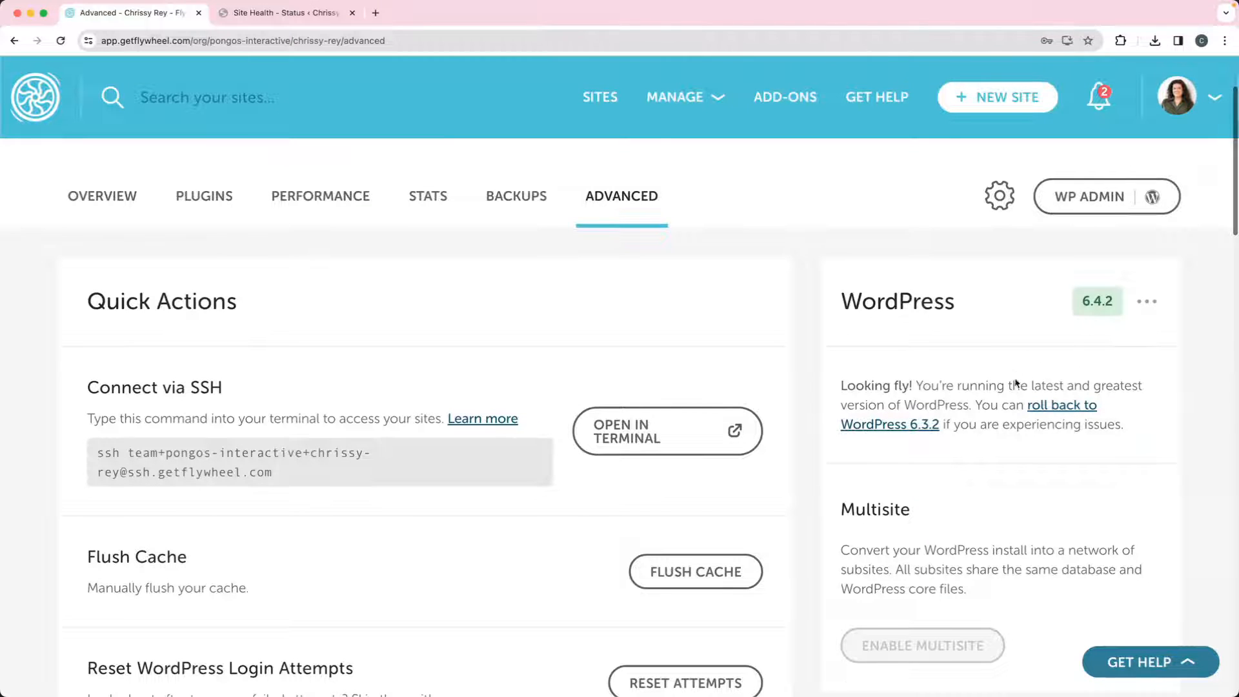
mouse_move(1050, 412)
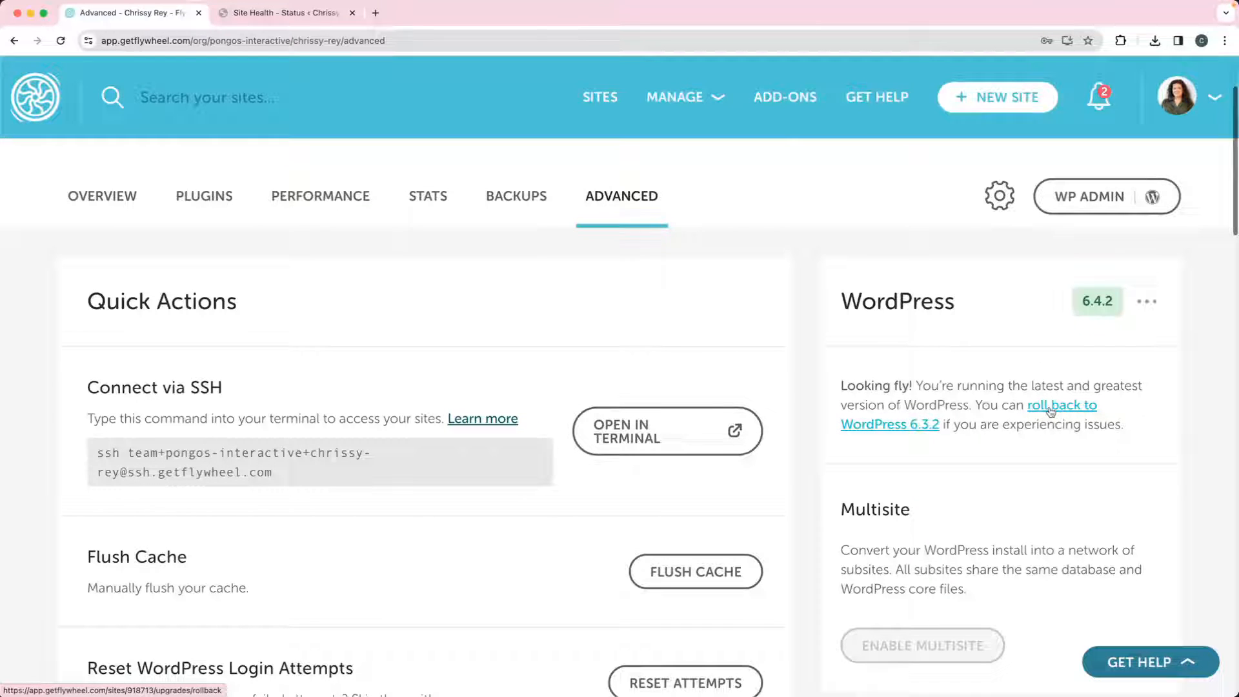
click(1146, 302)
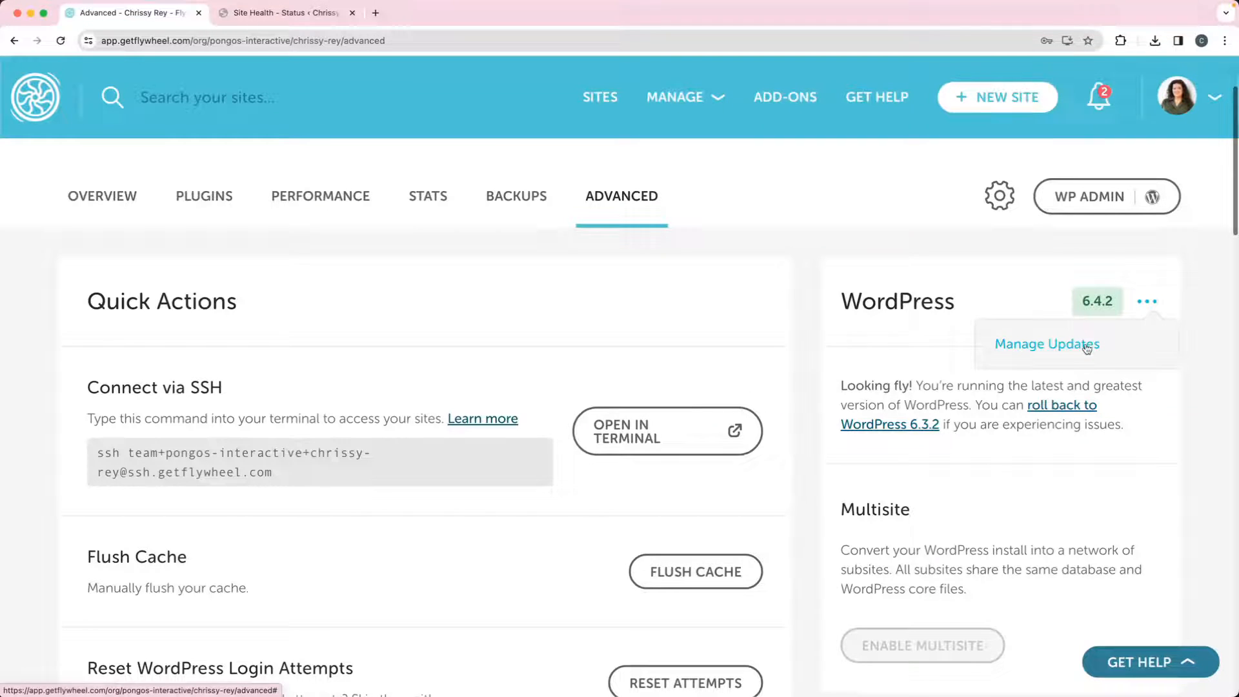
- In Manage Updates, choose 'Minor updates only' over all updates and submit it
click(1046, 343)
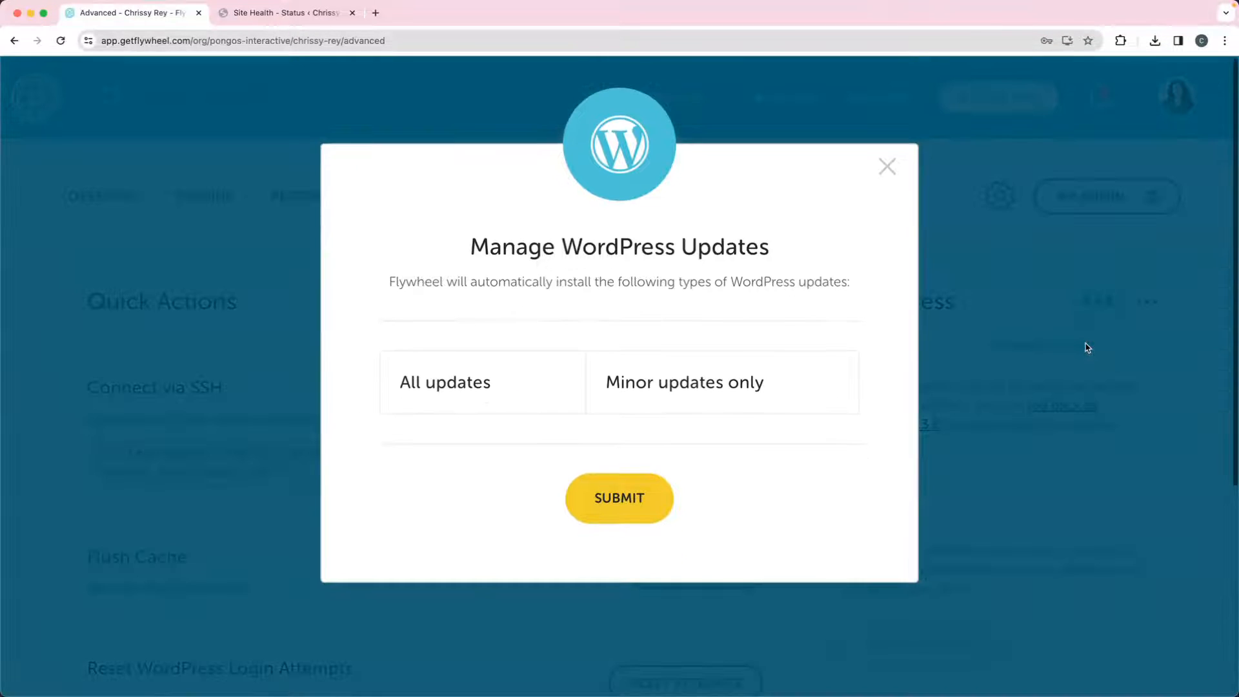
mouse_move(702, 396)
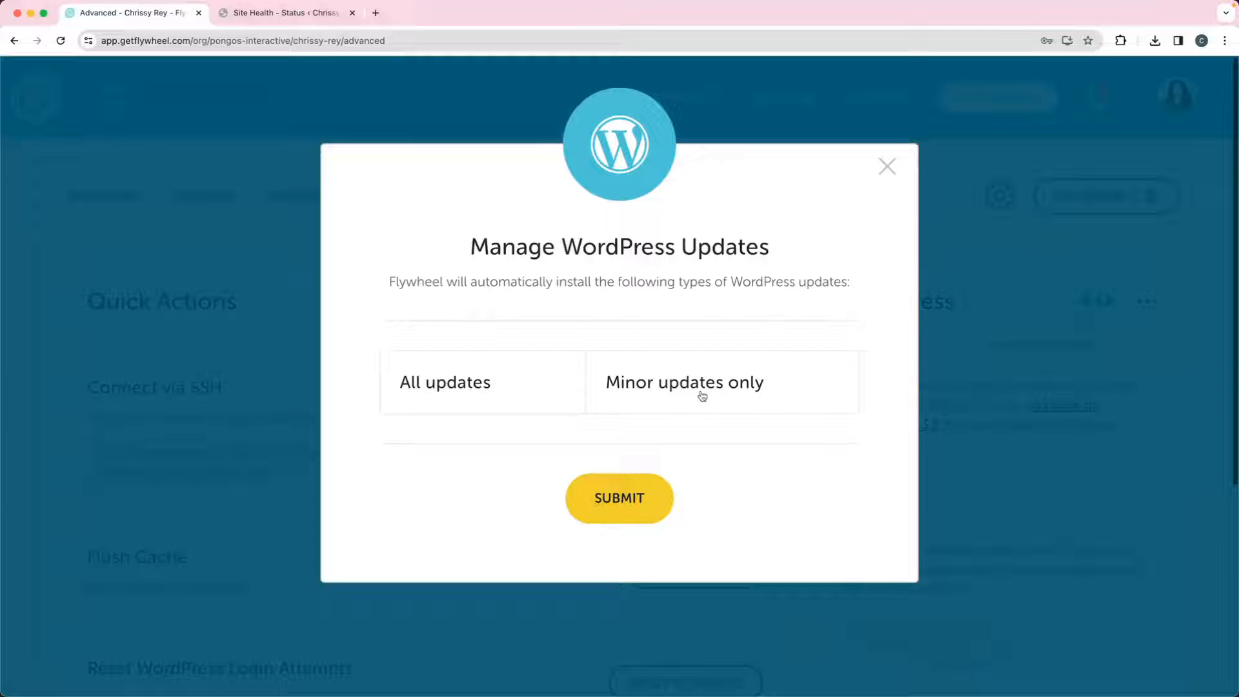
mouse_move(506, 404)
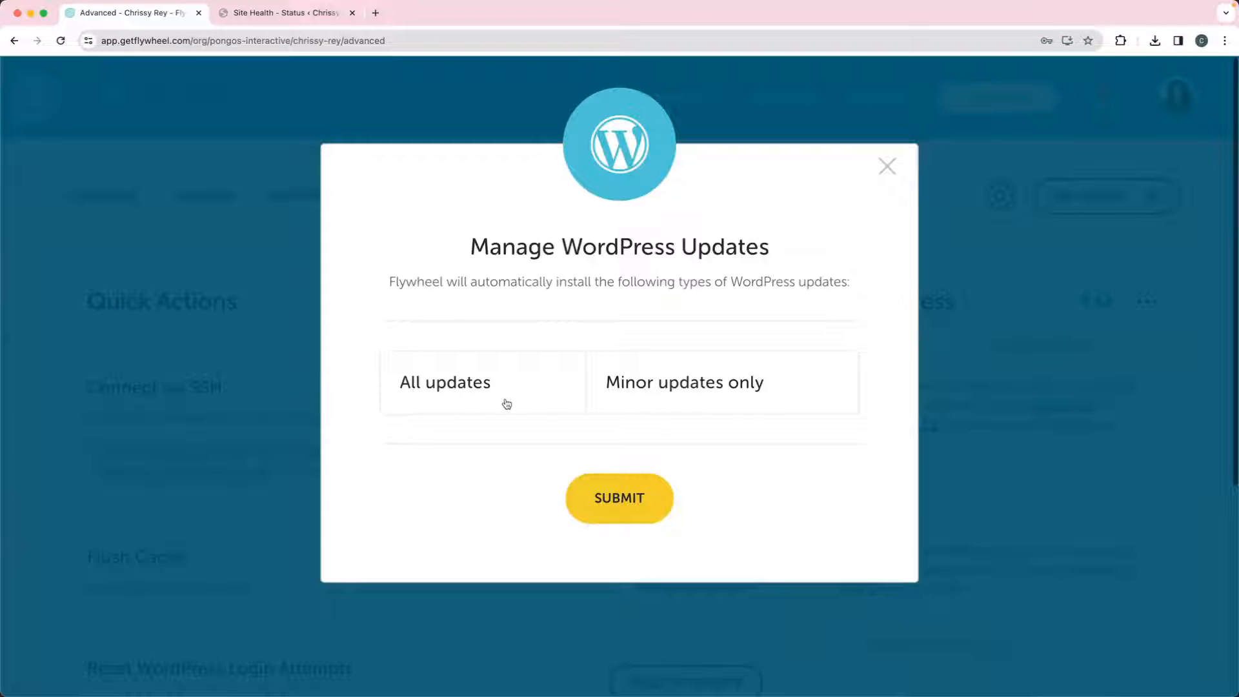
click(715, 391)
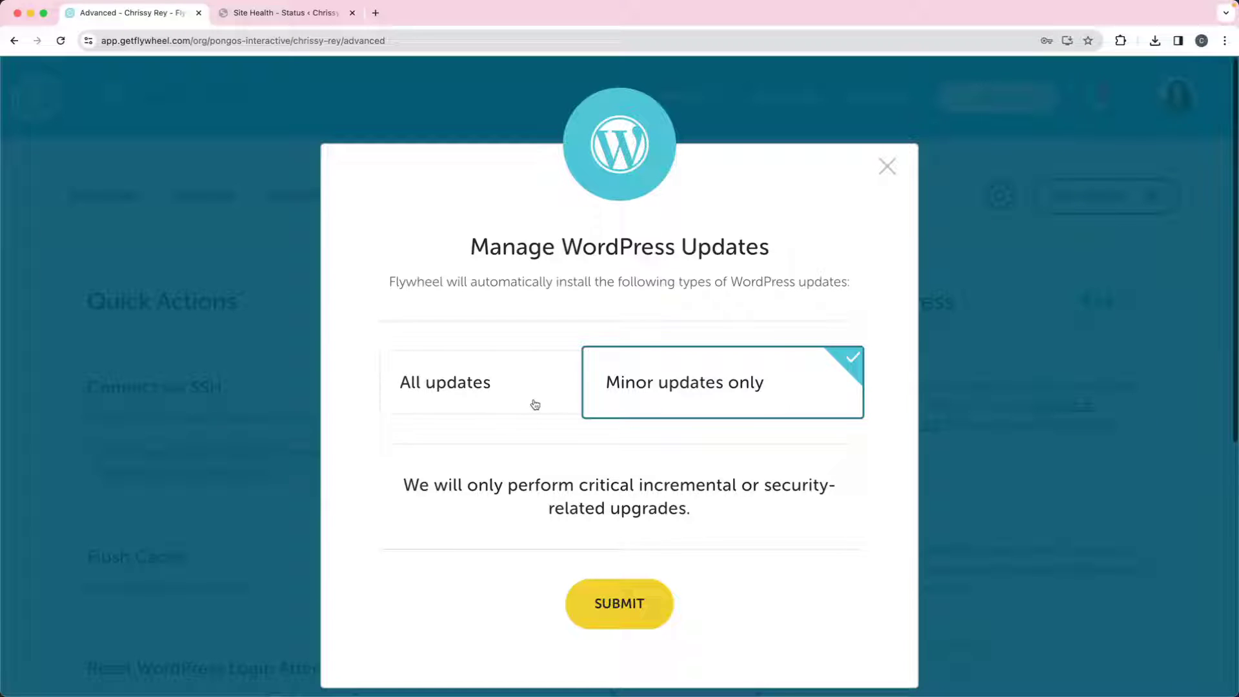
click(460, 395)
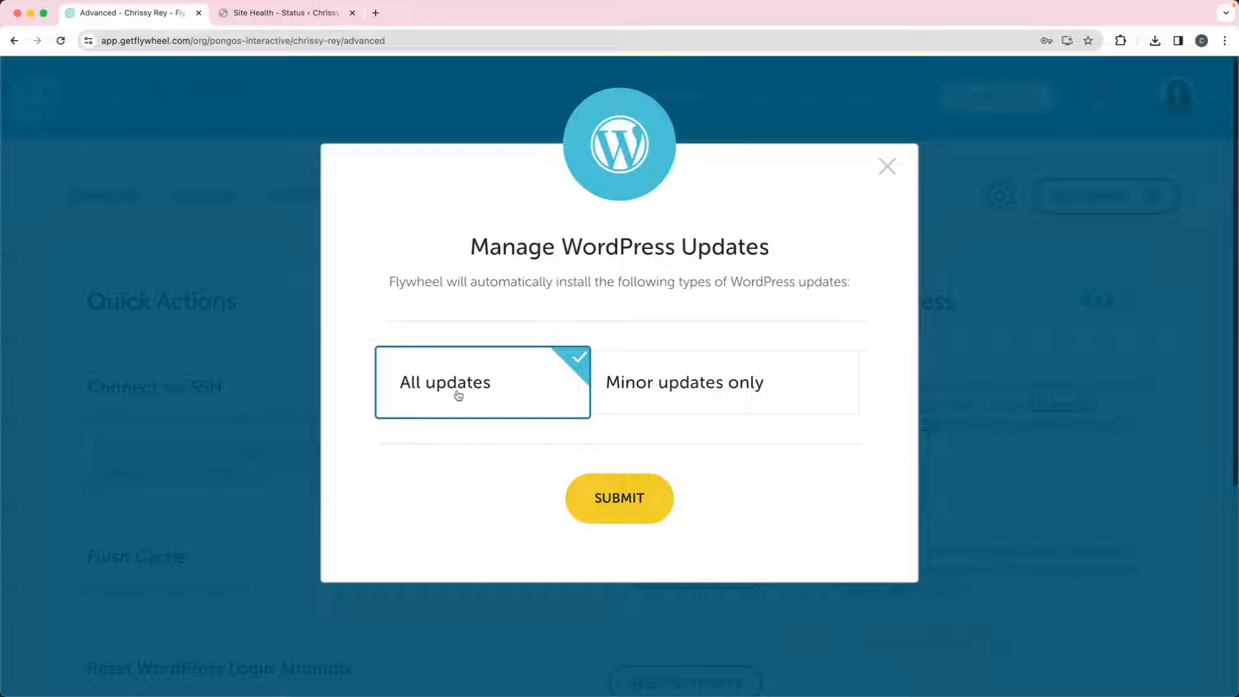
mouse_move(684, 406)
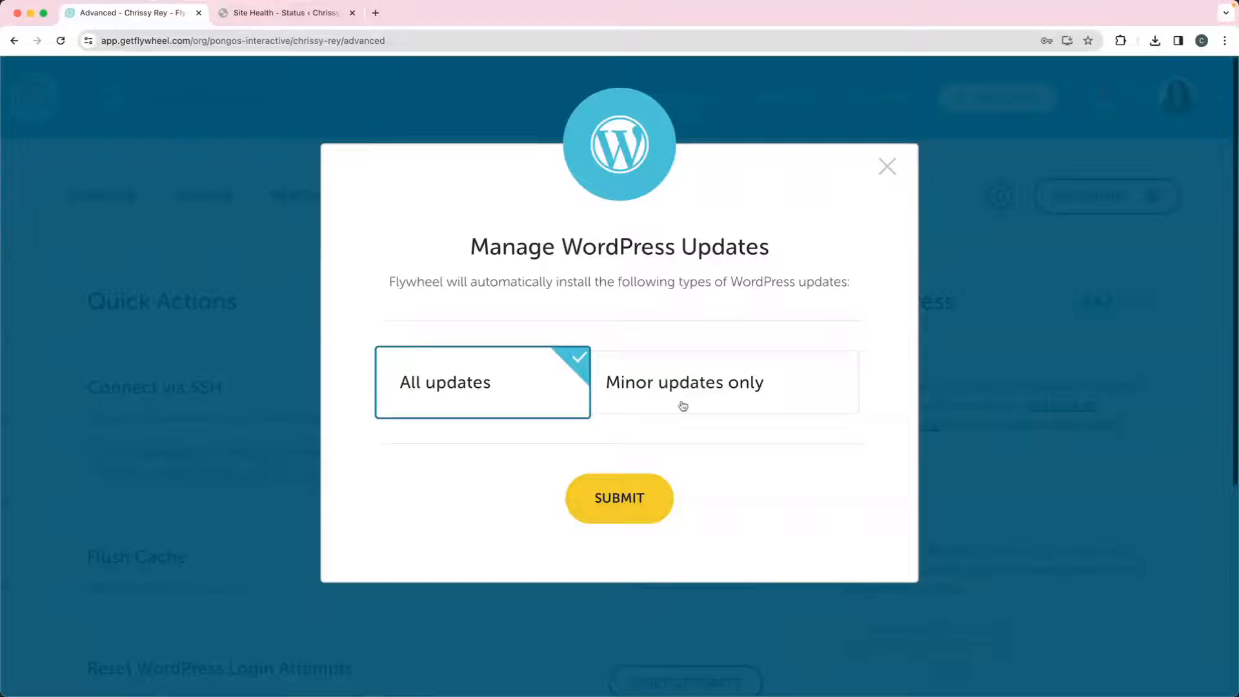
click(684, 400)
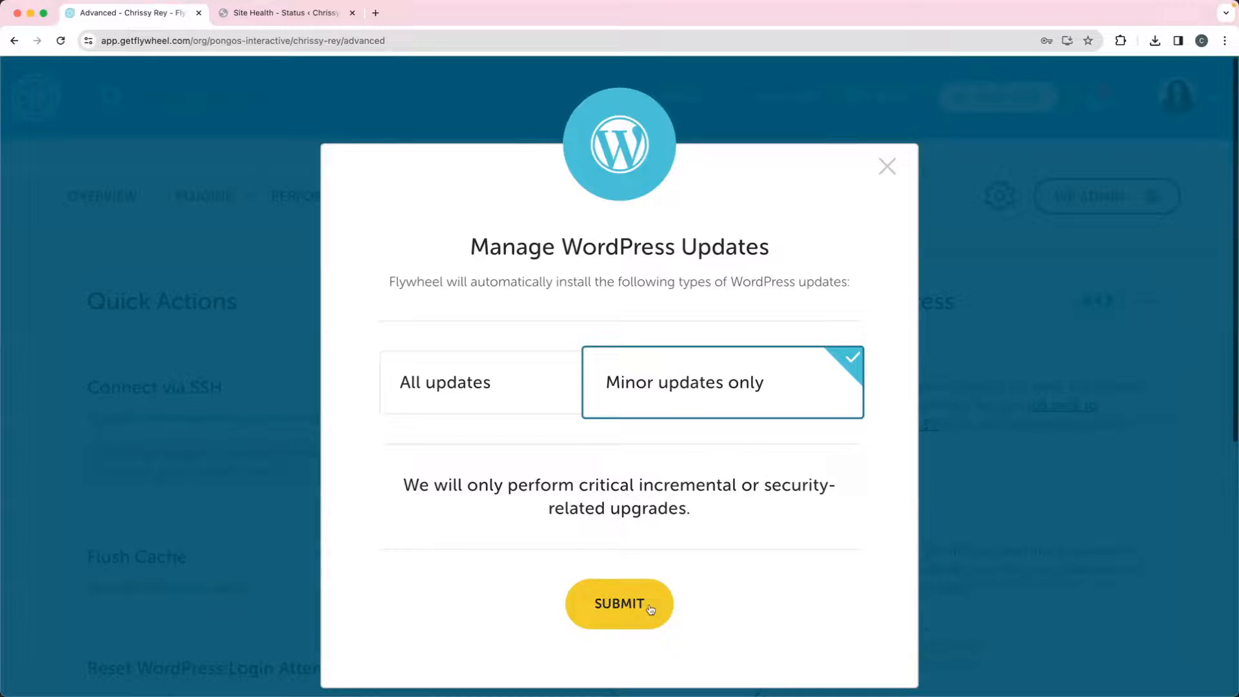
click(619, 604)
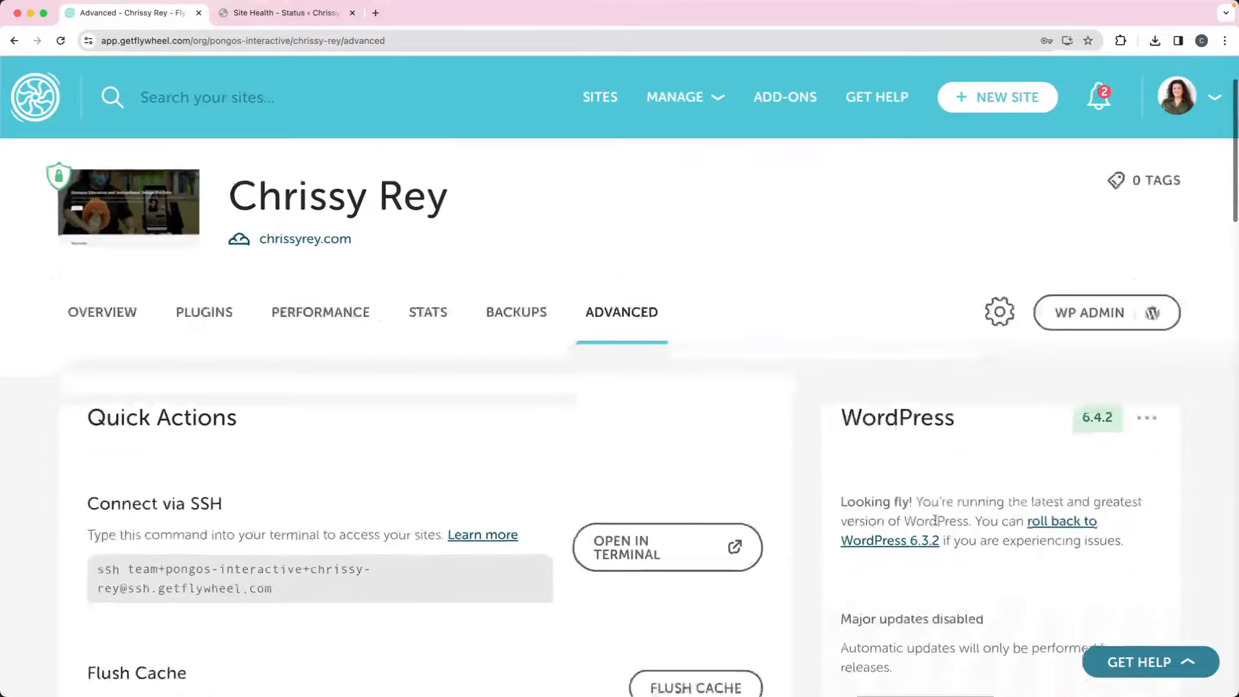
- Reconfirm minor-only updates via Change Settings, then return to the Site Health warning
scroll(down, 3)
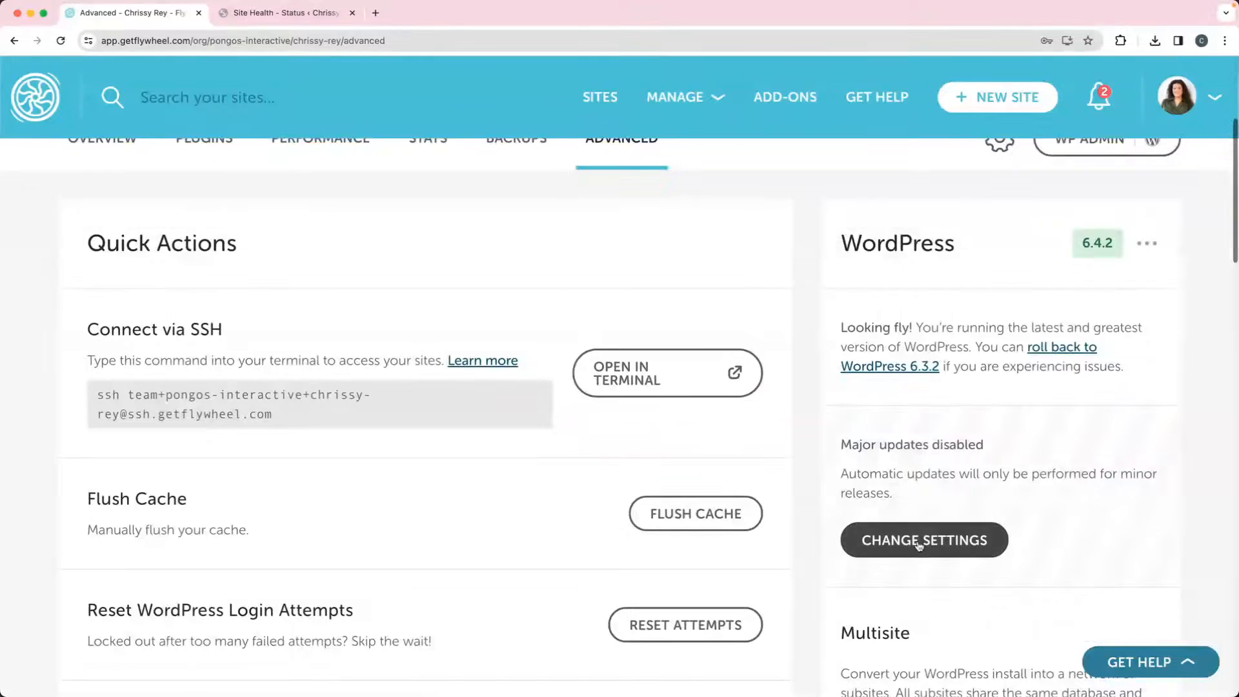
click(923, 539)
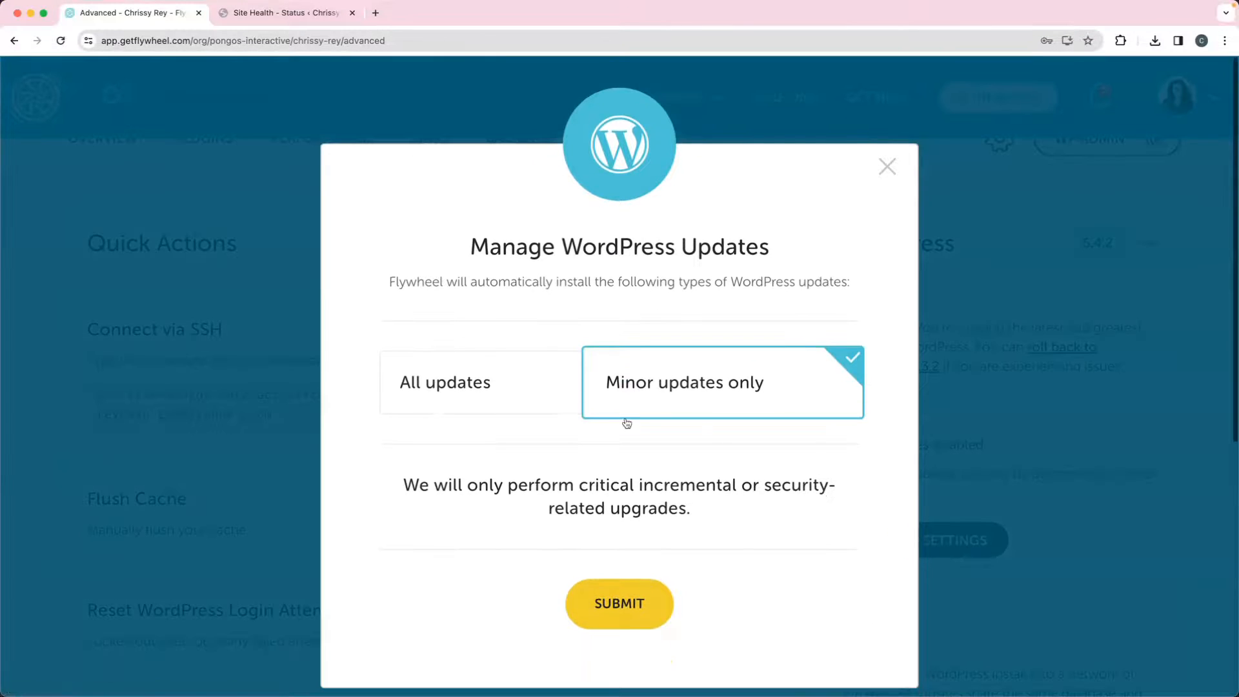
click(620, 604)
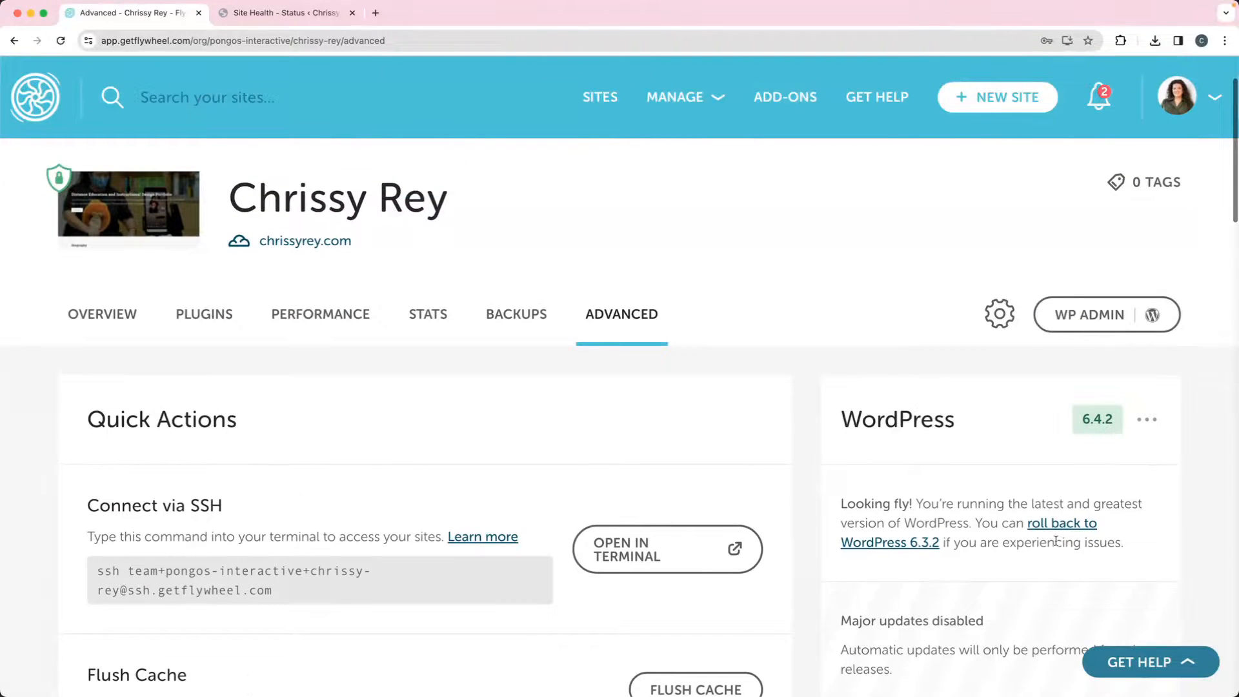
click(286, 13)
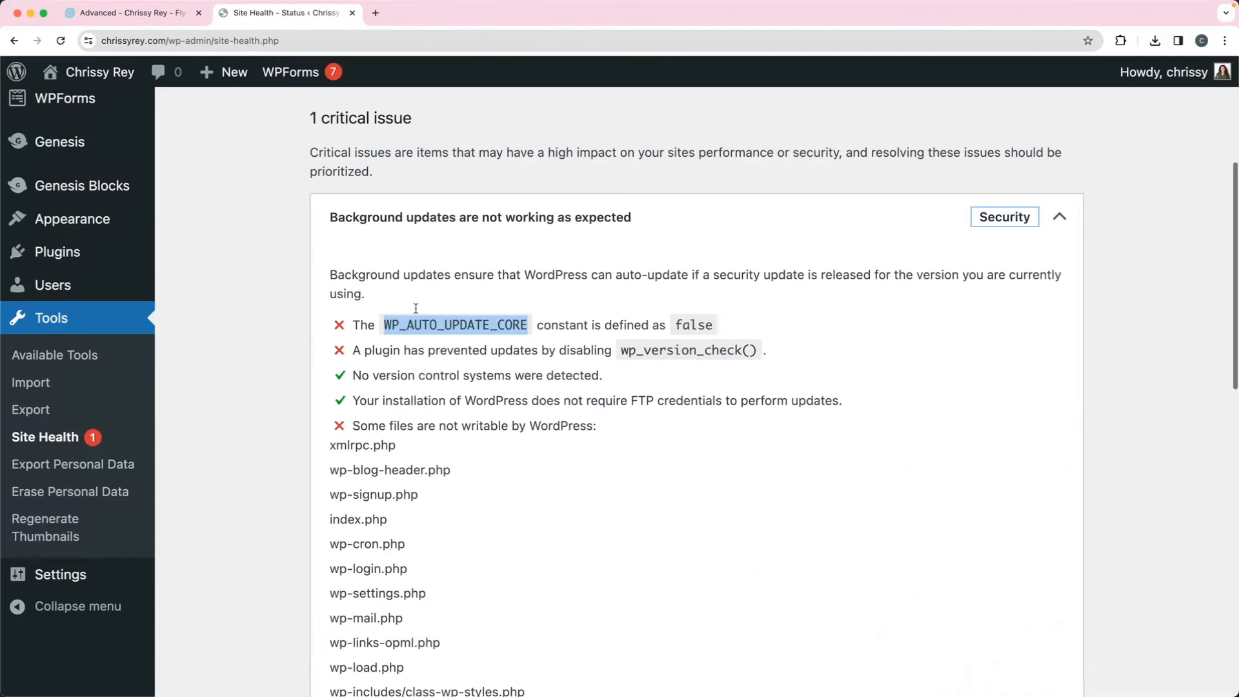